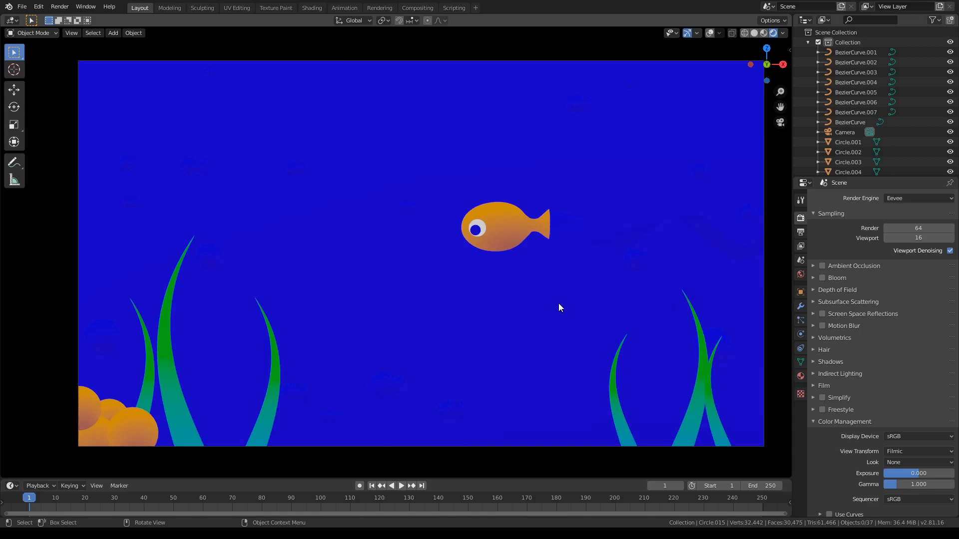
mouse_move(633, 200)
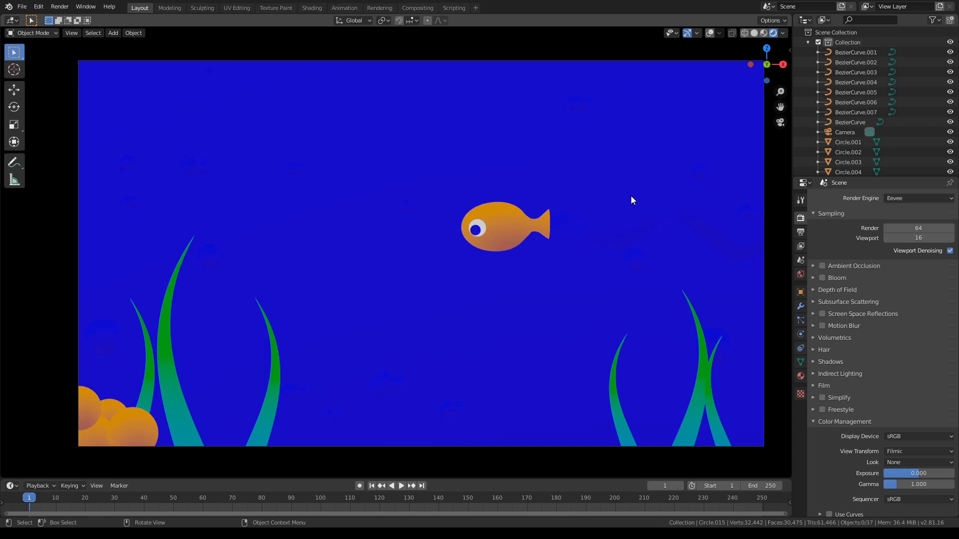
mouse_move(62, 182)
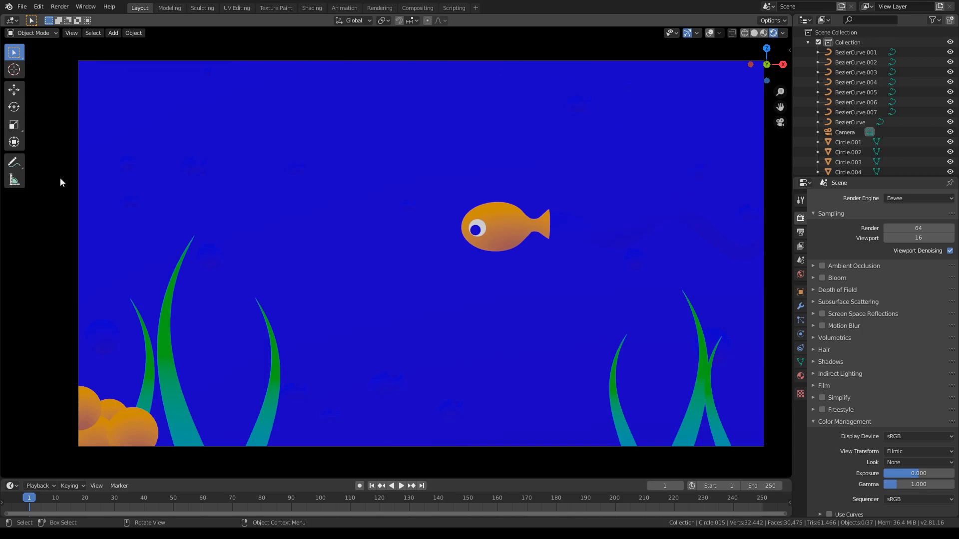
mouse_move(469, 396)
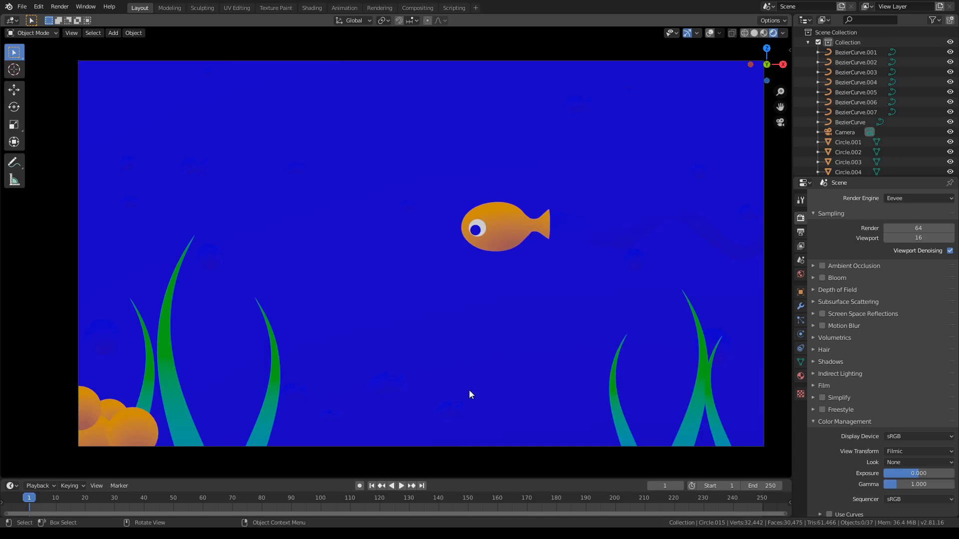
- Inspect BezierCurve.005's emission material with its blue-to-green colour ramp in the Shading workspace
left_click(800, 375)
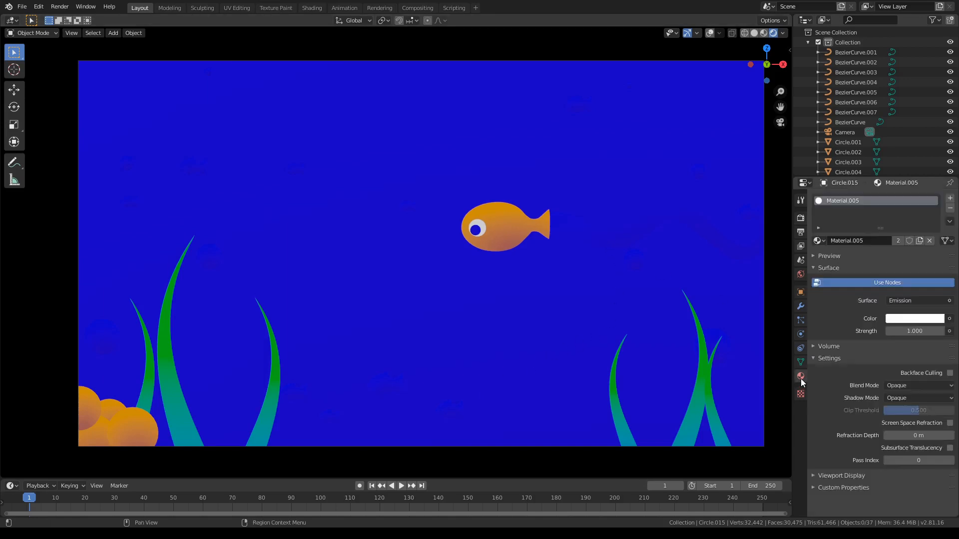
left_click(855, 92)
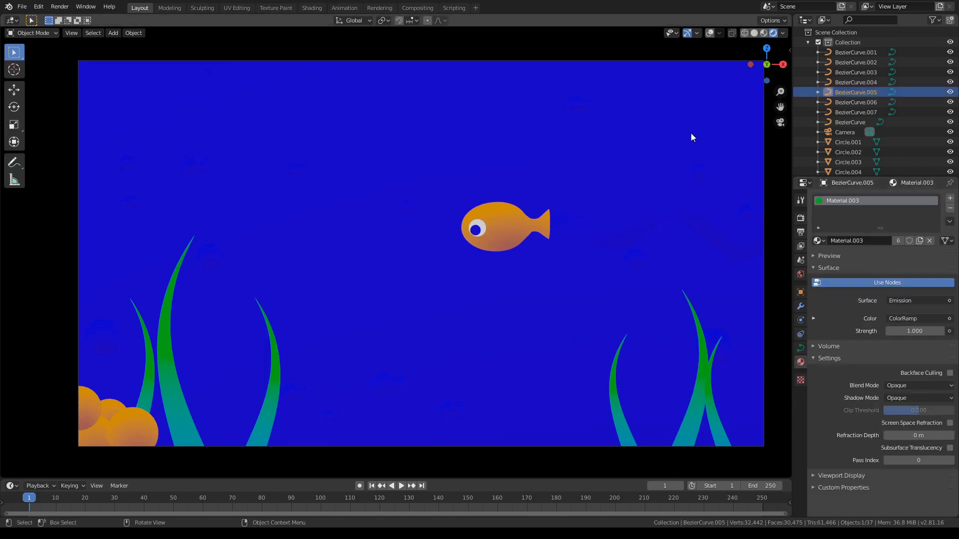
left_click(311, 8)
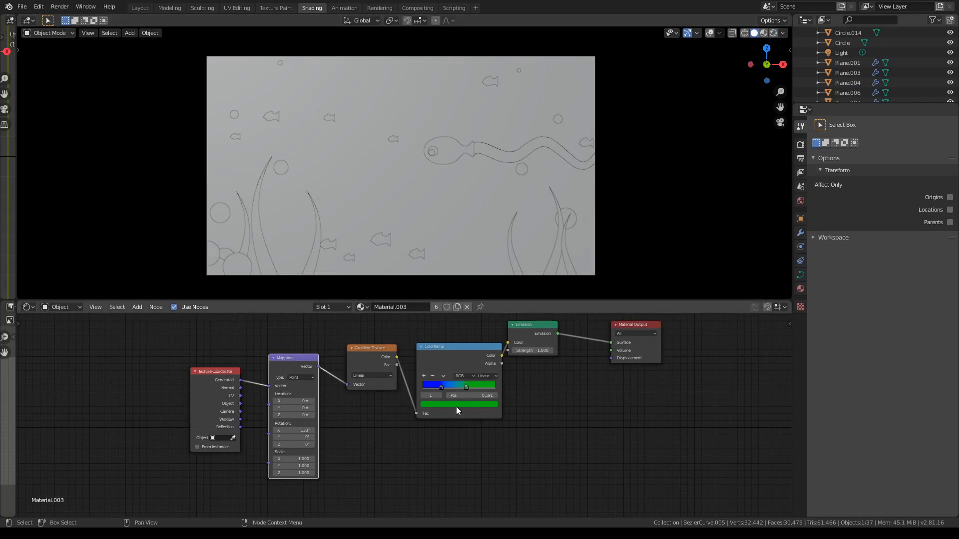
left_click(459, 404)
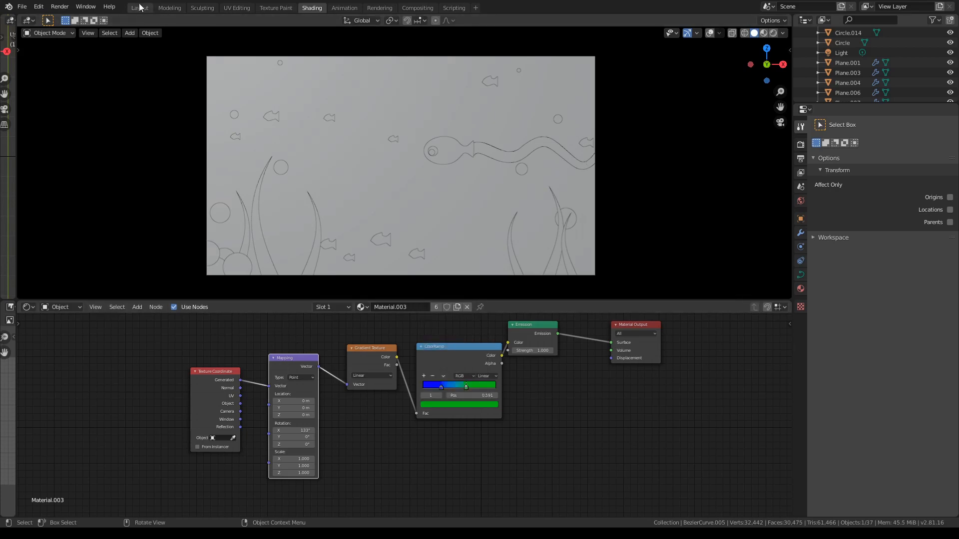
left_click(140, 8)
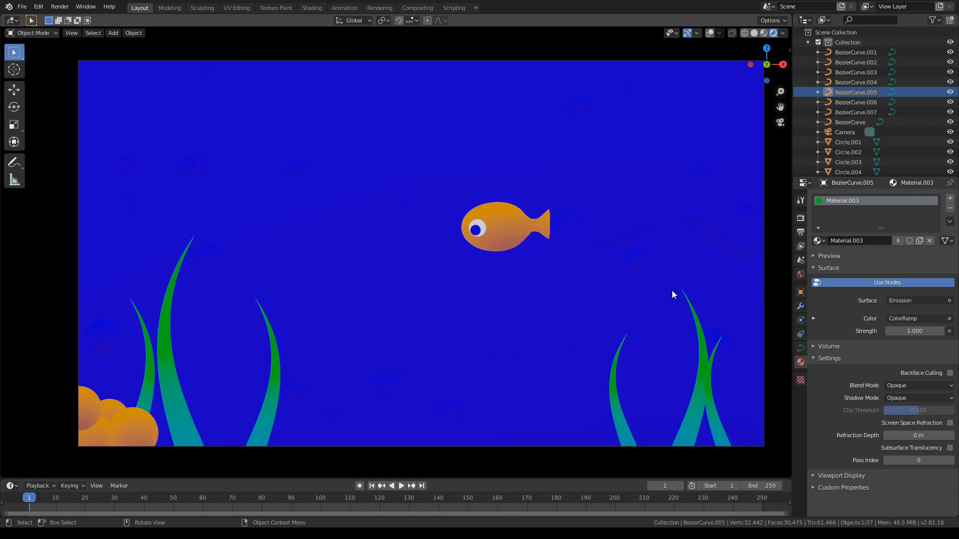
mouse_move(593, 267)
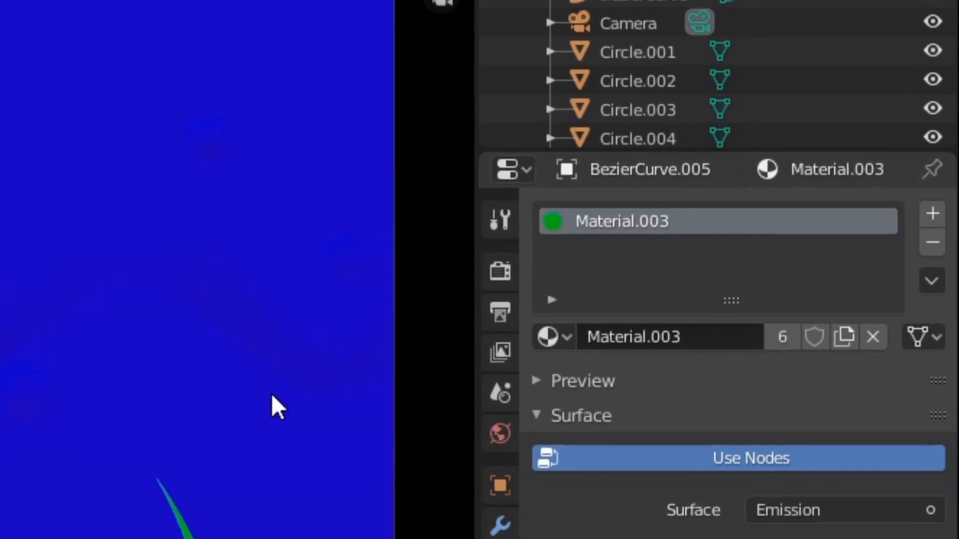
- Show the scene's render settings with Eevee and Filmic colour management
left_click(484, 193)
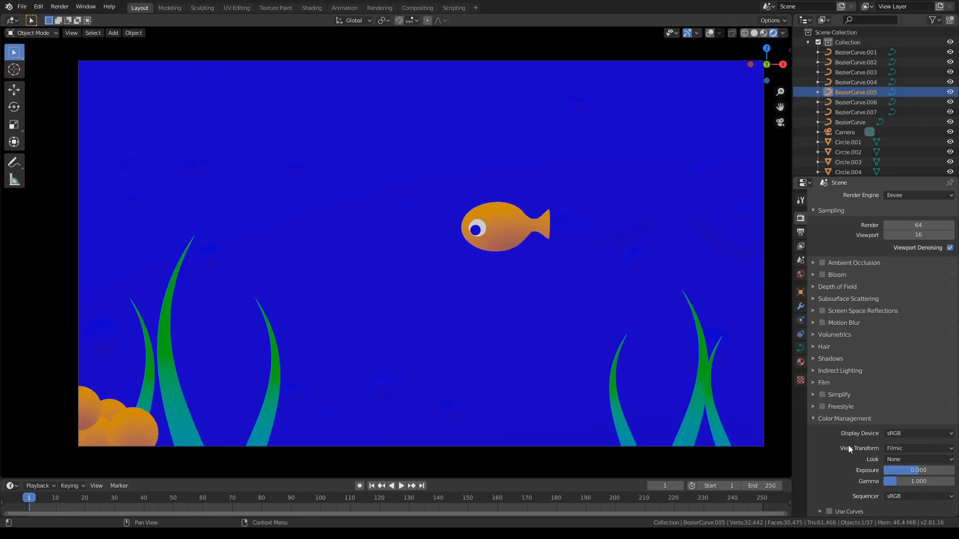
mouse_move(862, 452)
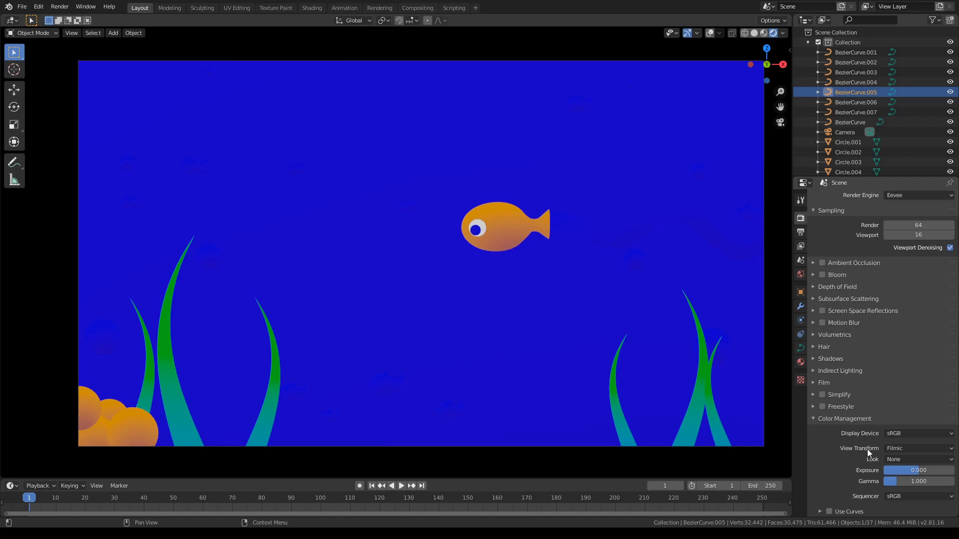
left_click(919, 448)
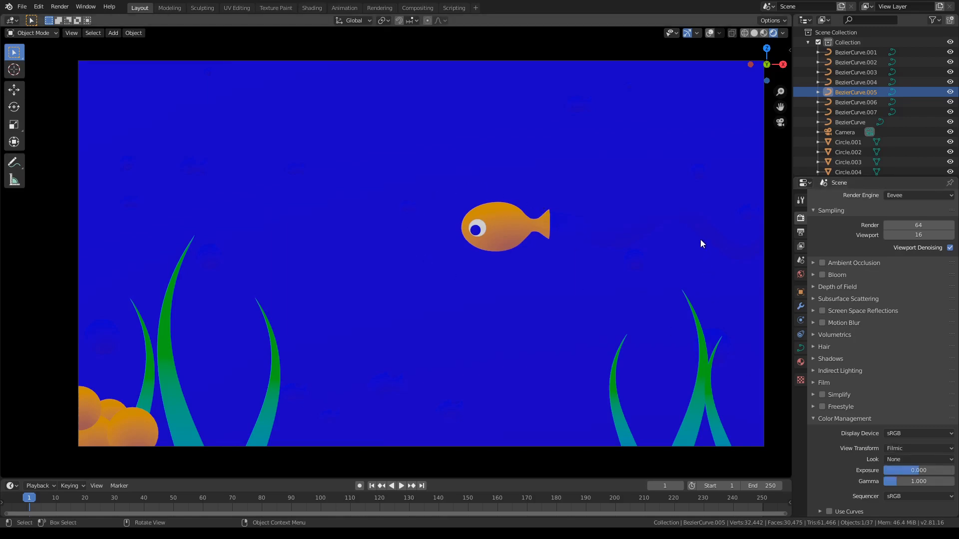
mouse_move(905, 449)
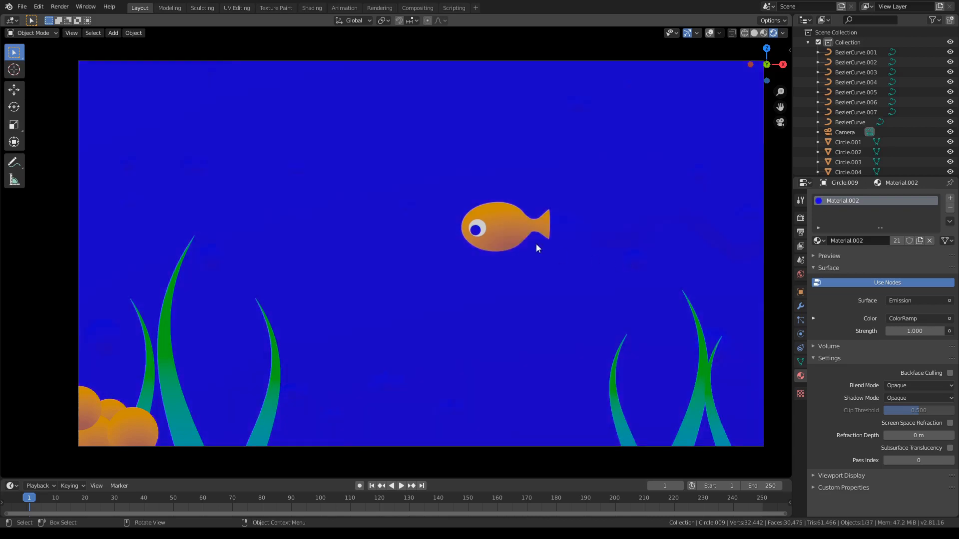
mouse_move(799, 218)
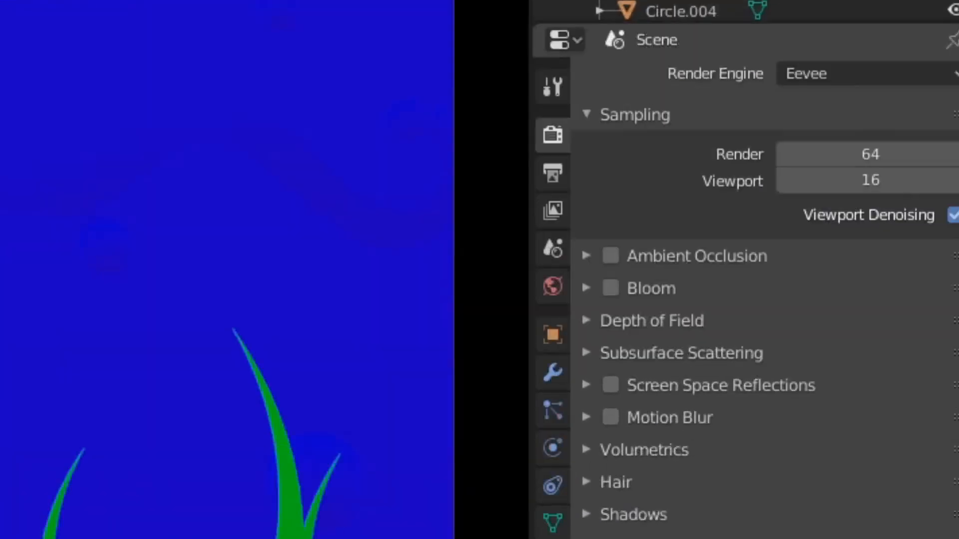
- Switch the Color Management view transform from Filmic to Standard
scroll("down", 3)
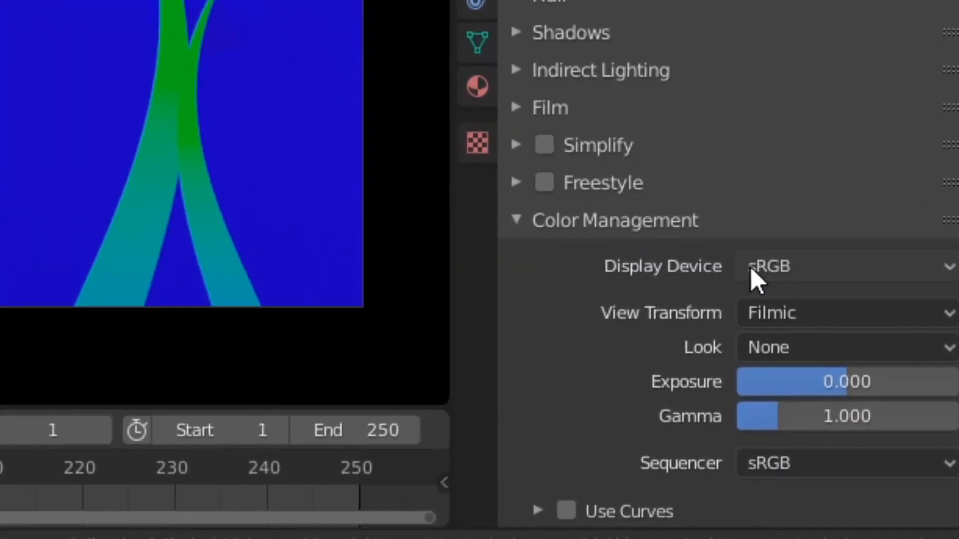
left_click(839, 312)
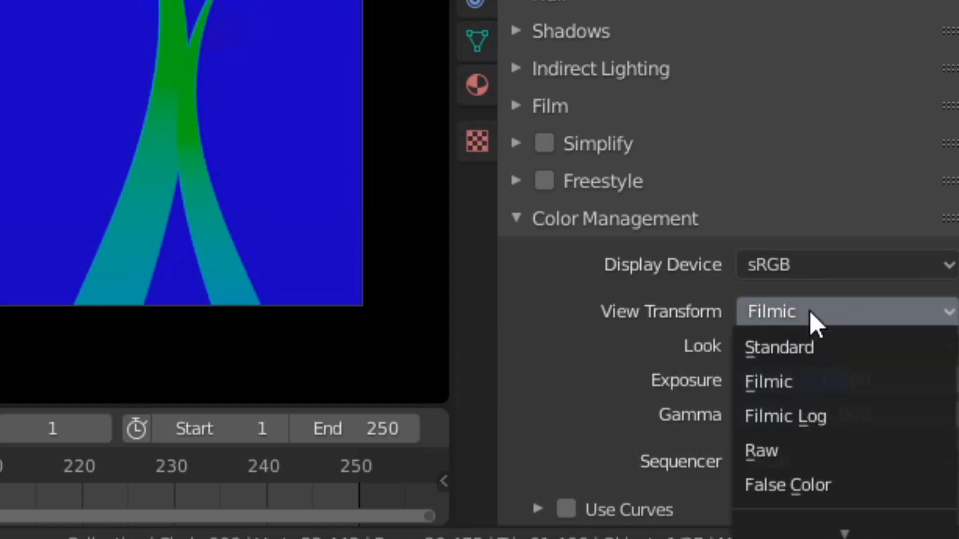
left_click(779, 348)
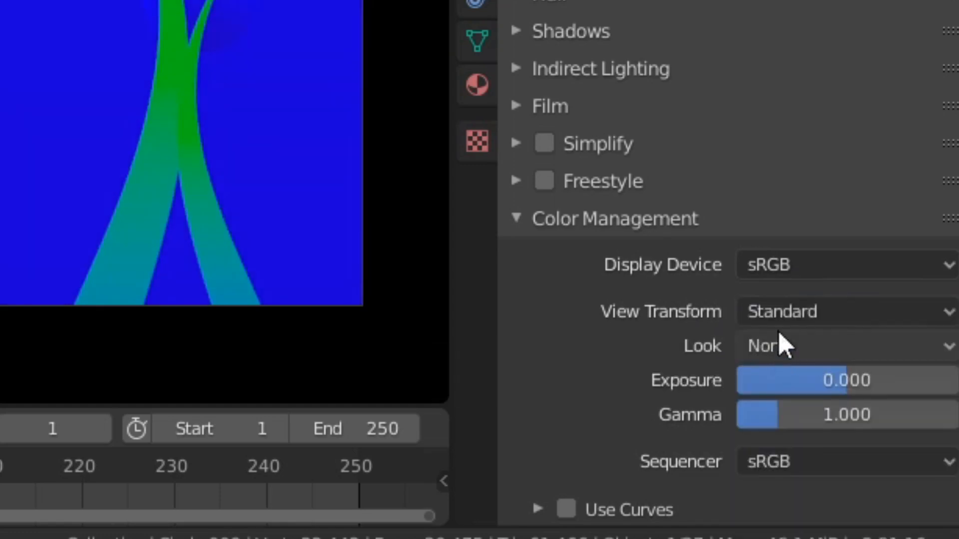